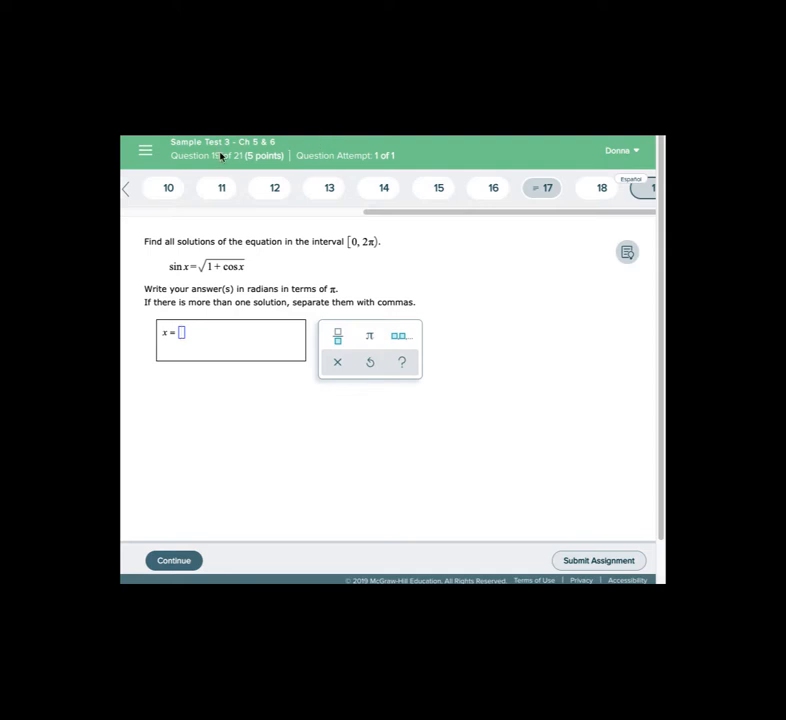
mouse_move(284, 150)
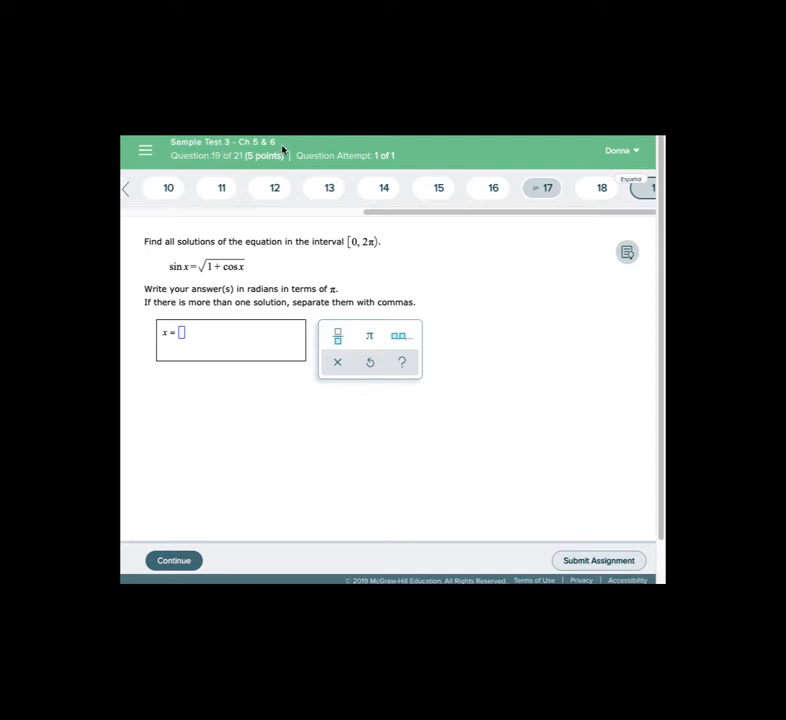
mouse_move(144, 264)
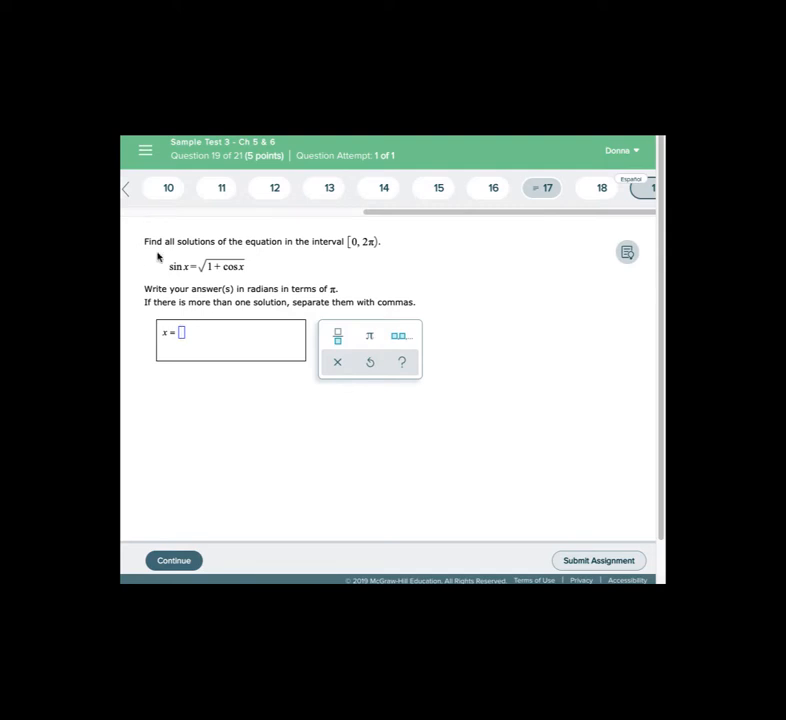
mouse_move(344, 258)
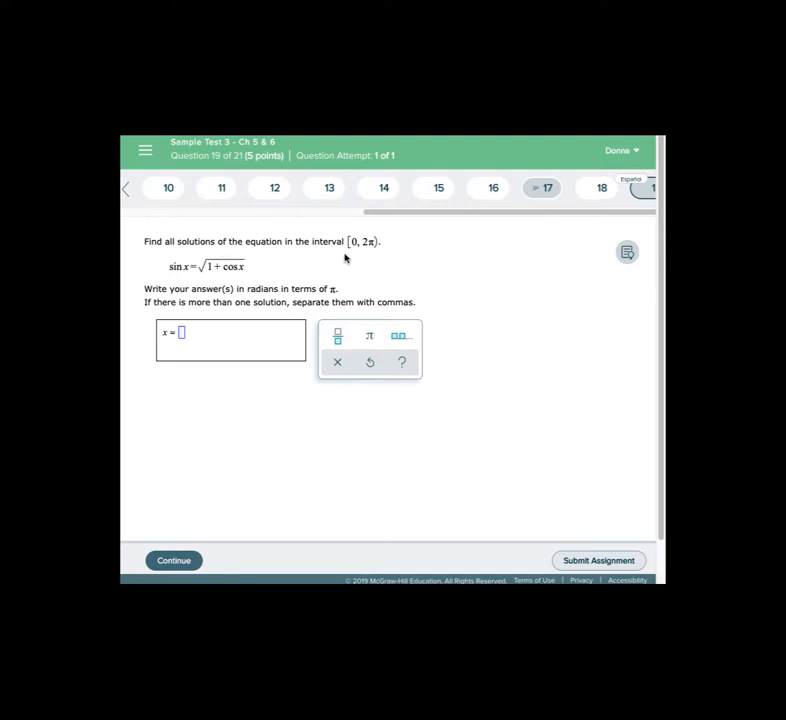
mouse_move(362, 254)
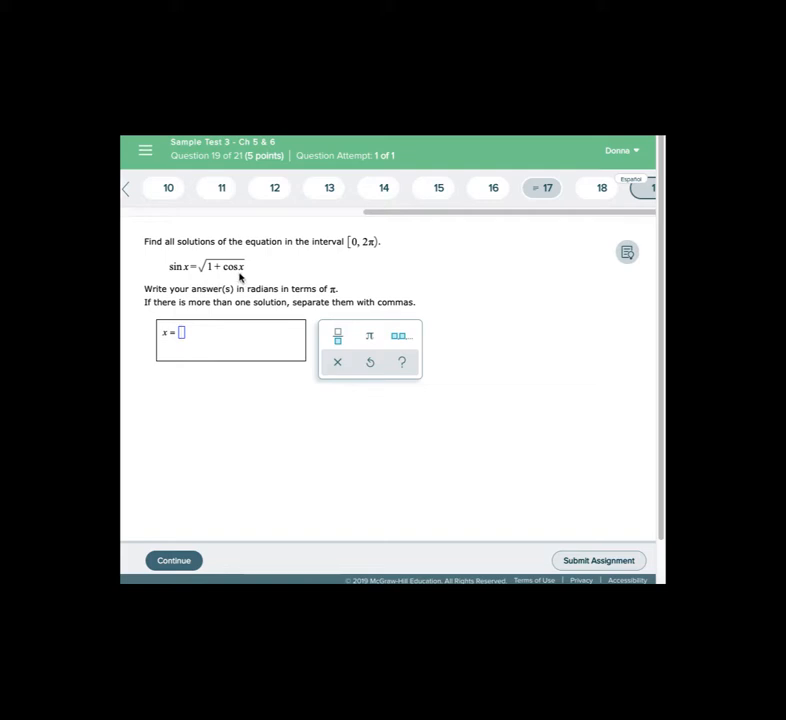
mouse_move(264, 272)
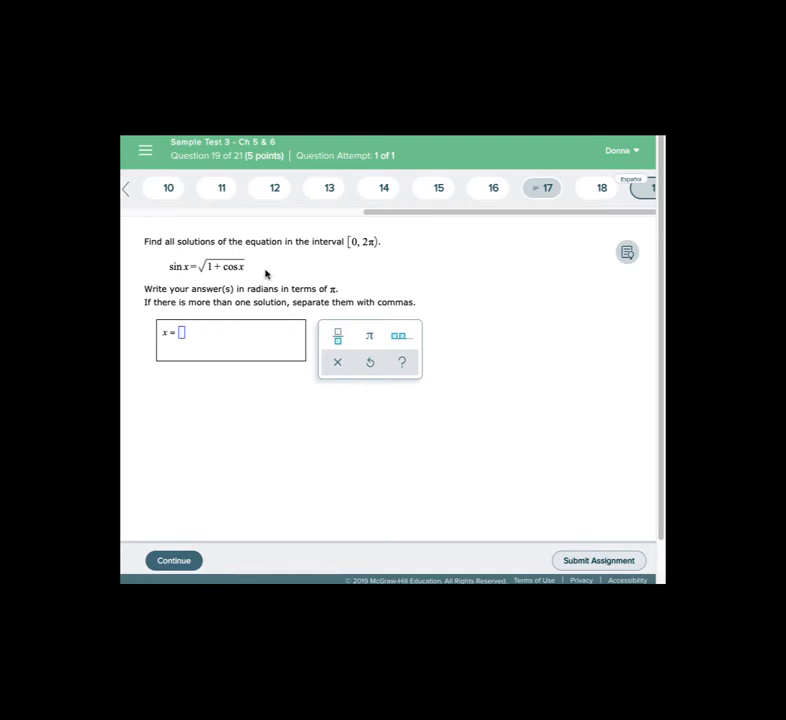
mouse_move(204, 272)
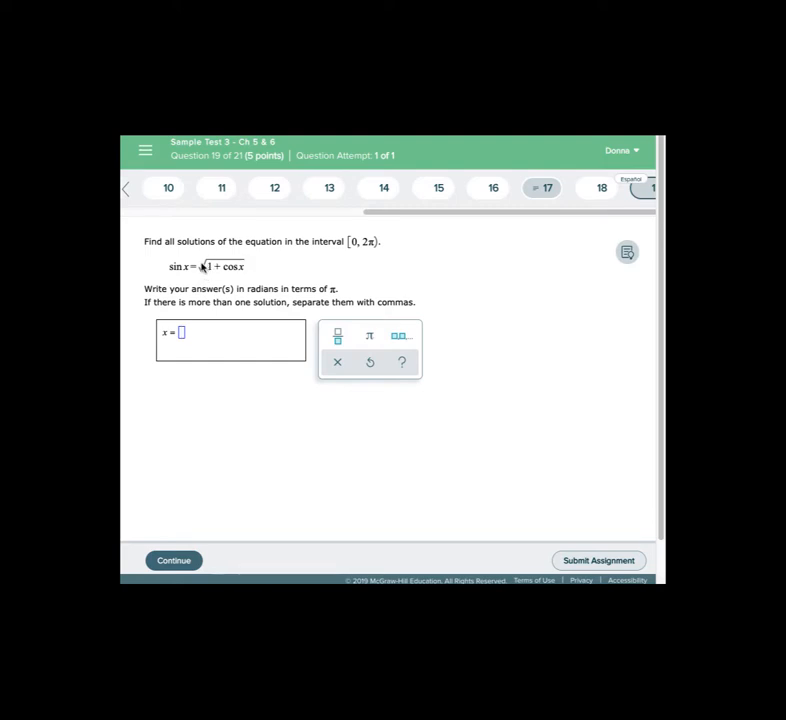
mouse_move(206, 284)
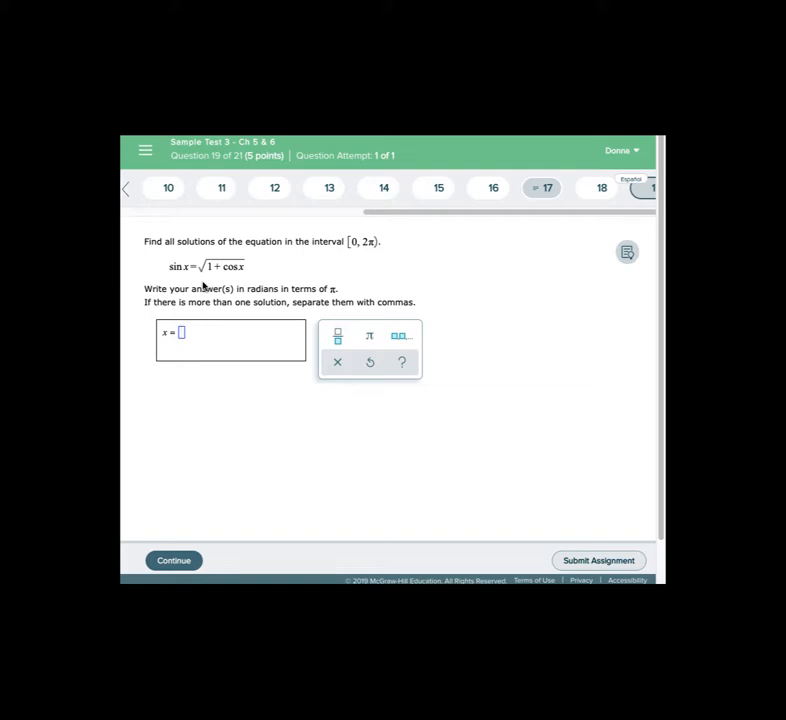
mouse_move(292, 264)
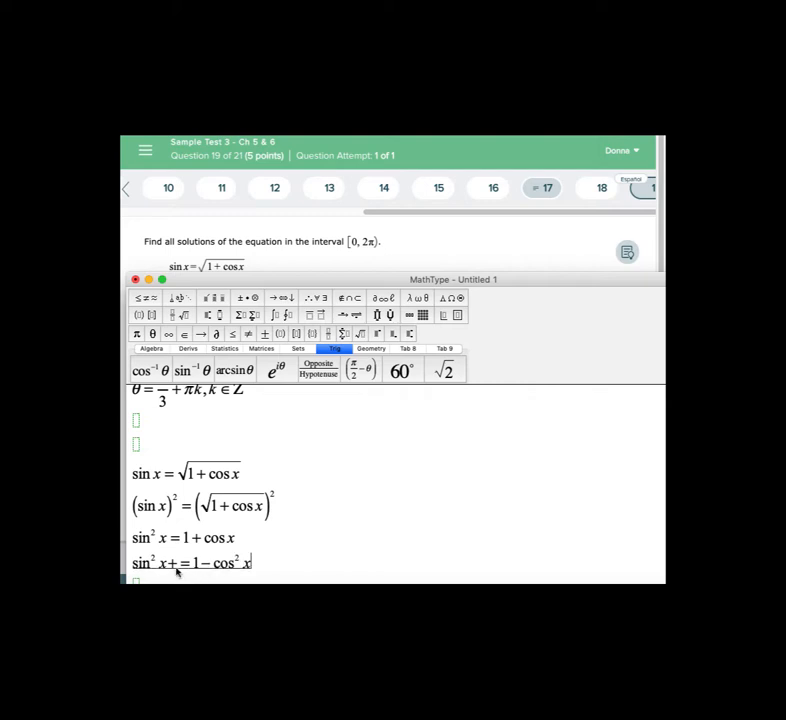
- Correct a stray character while writing 1 − cos² x = 1 + cos x
key("Backspace")
type("1 − cos² x = 1 + cos x")
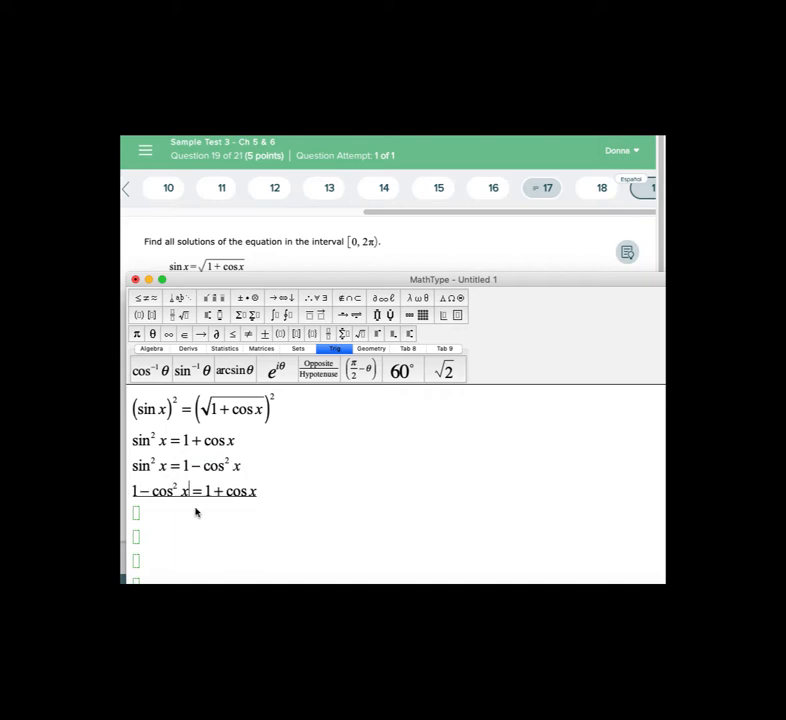
mouse_move(172, 500)
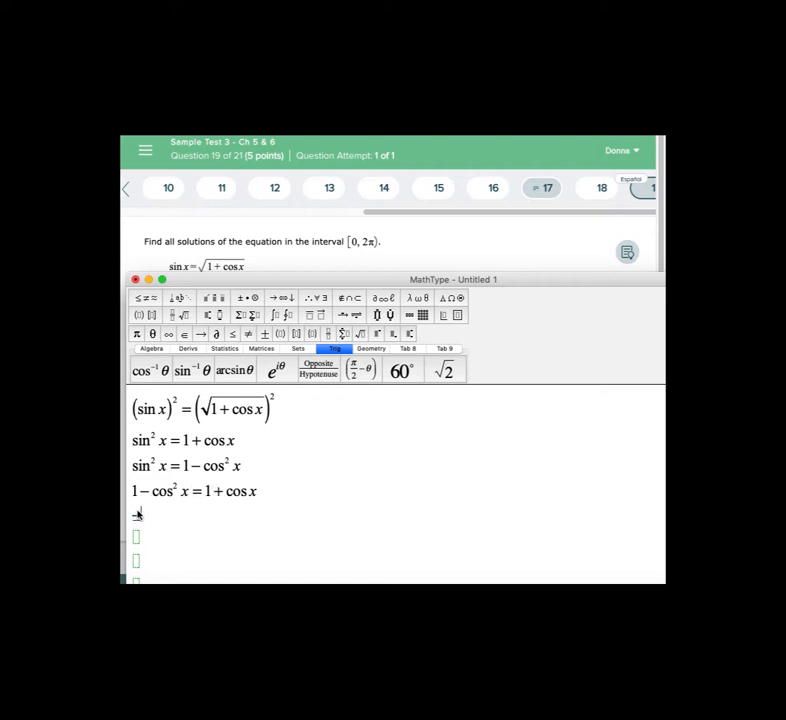
- Write the line −cos² x = cos x and begin the next line with 0
type("cos")
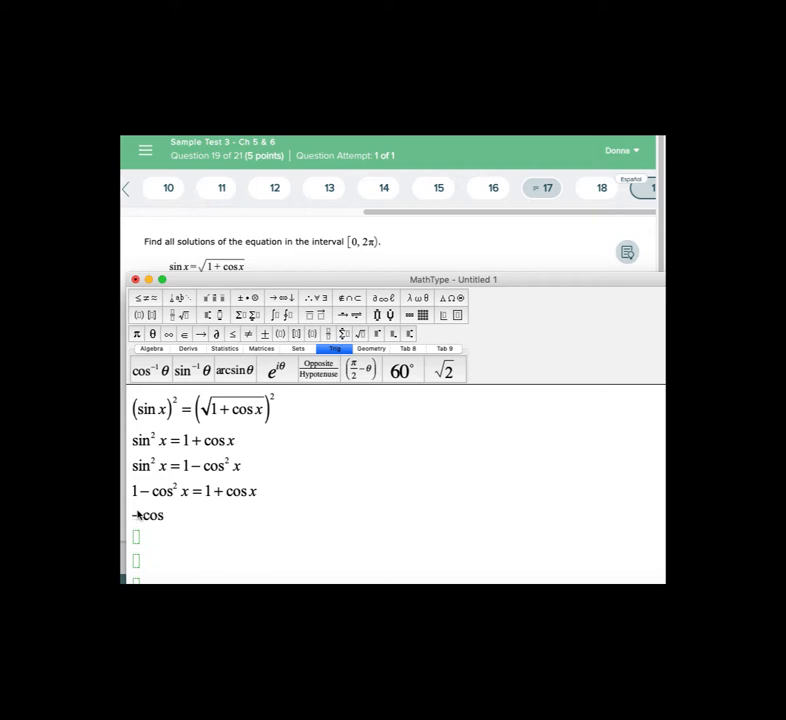
type("2")
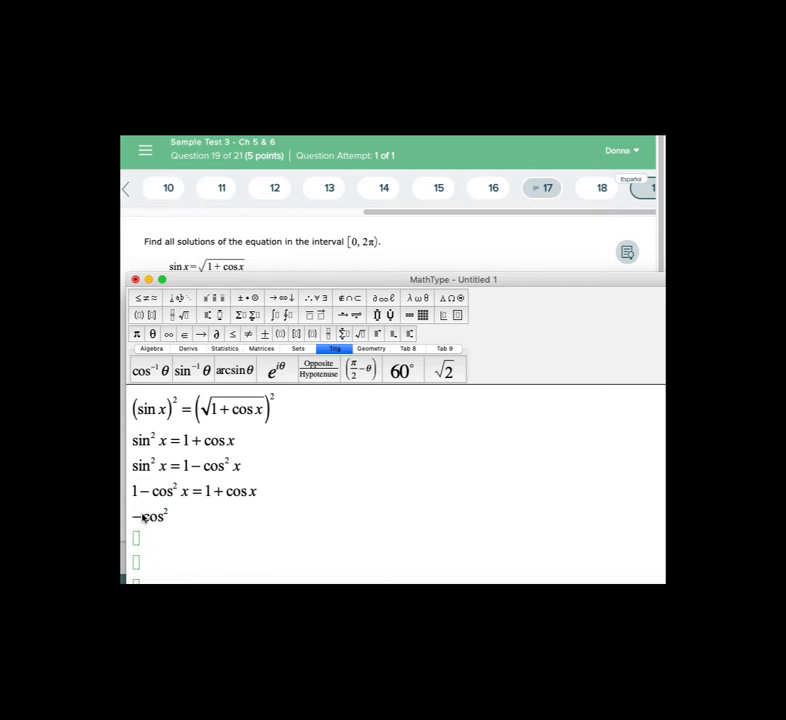
type("x")
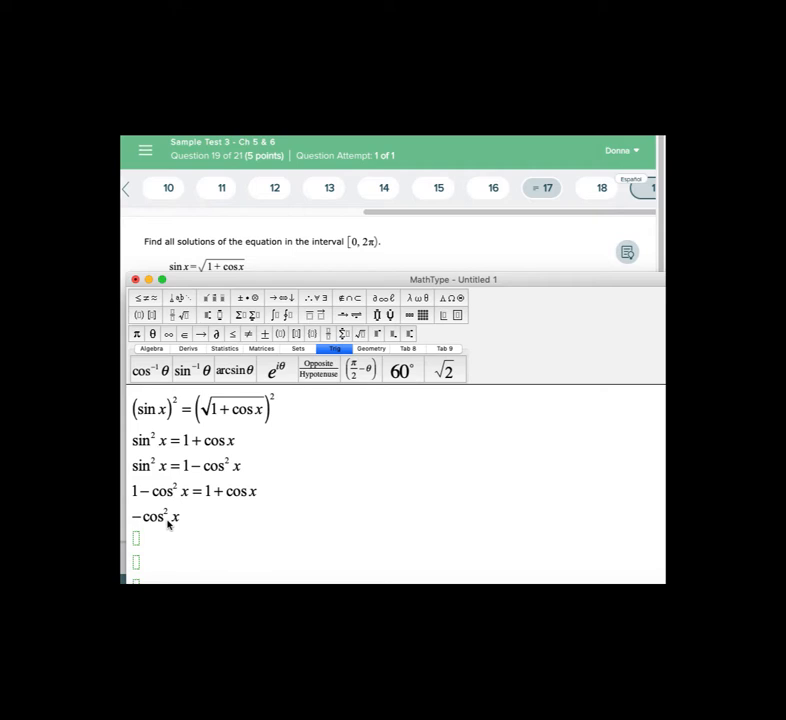
type("-")
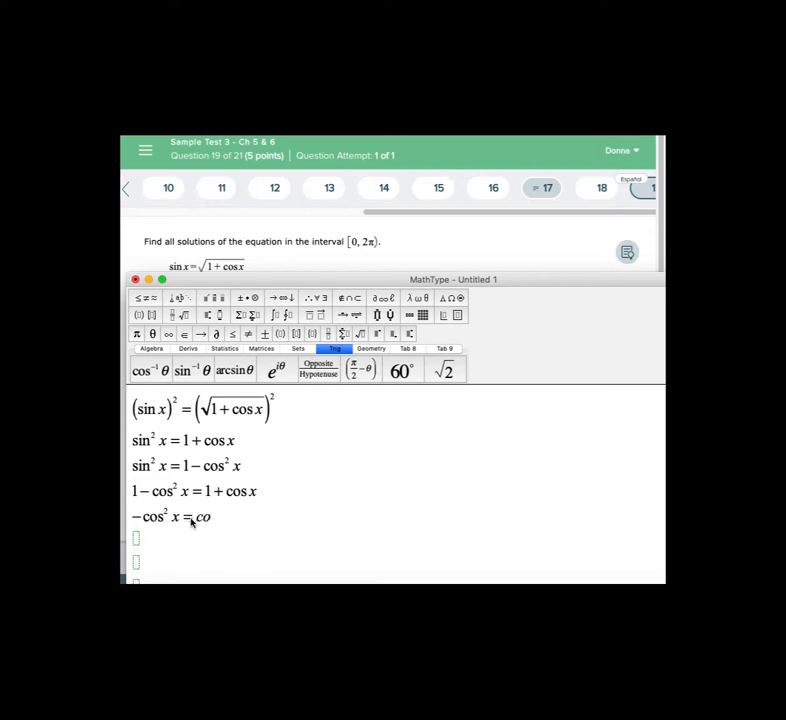
type("s x")
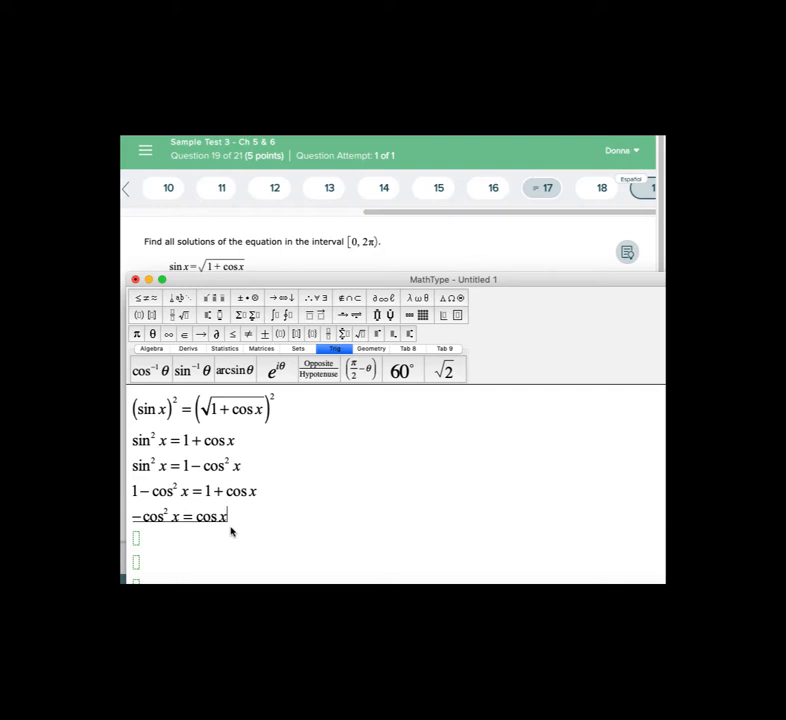
mouse_move(158, 542)
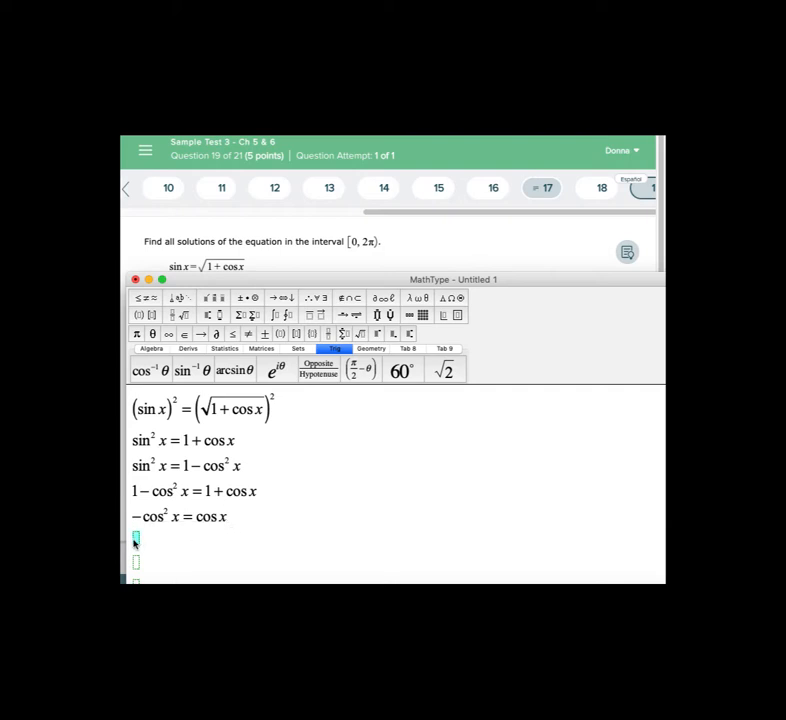
type("0 =")
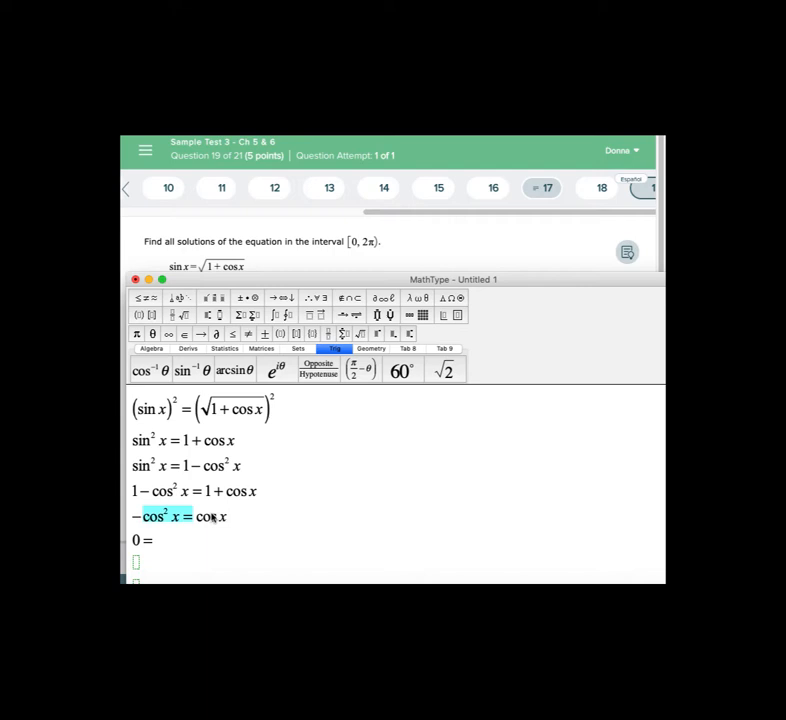
- Write 0 = cos² x + cos x and its factored form 0 = cos x(cos x + 1)
type("cos^2 x + cos x")
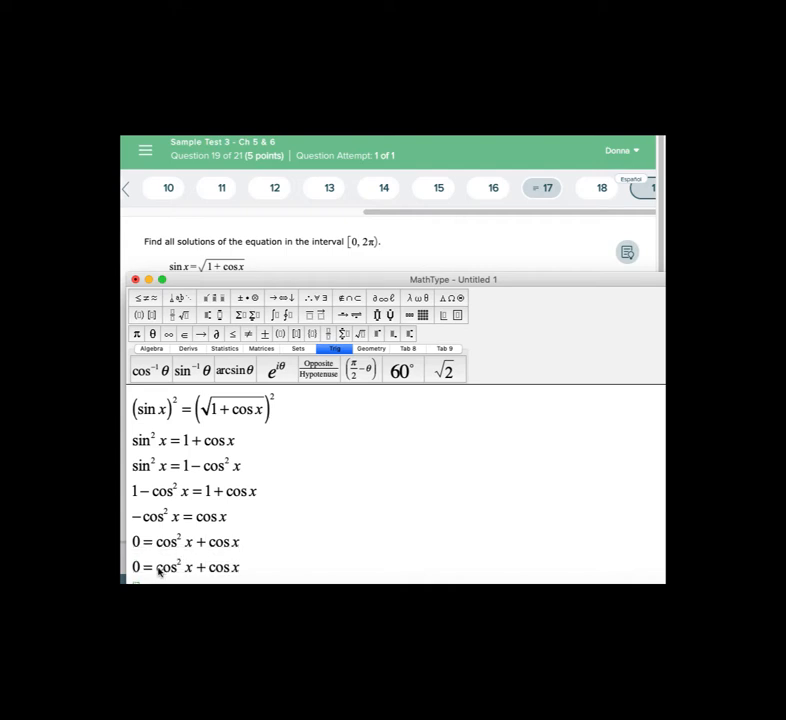
type("cos")
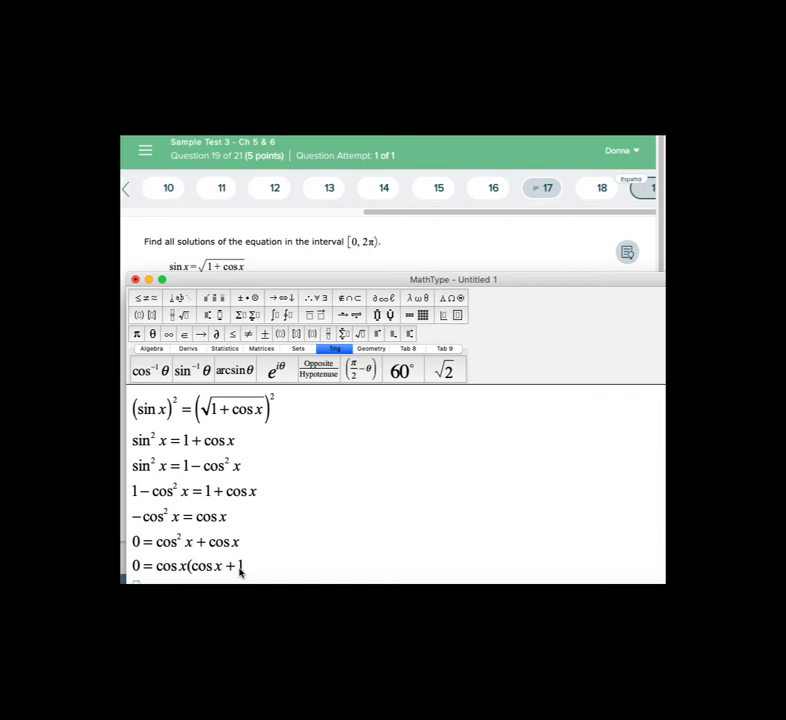
type(")")
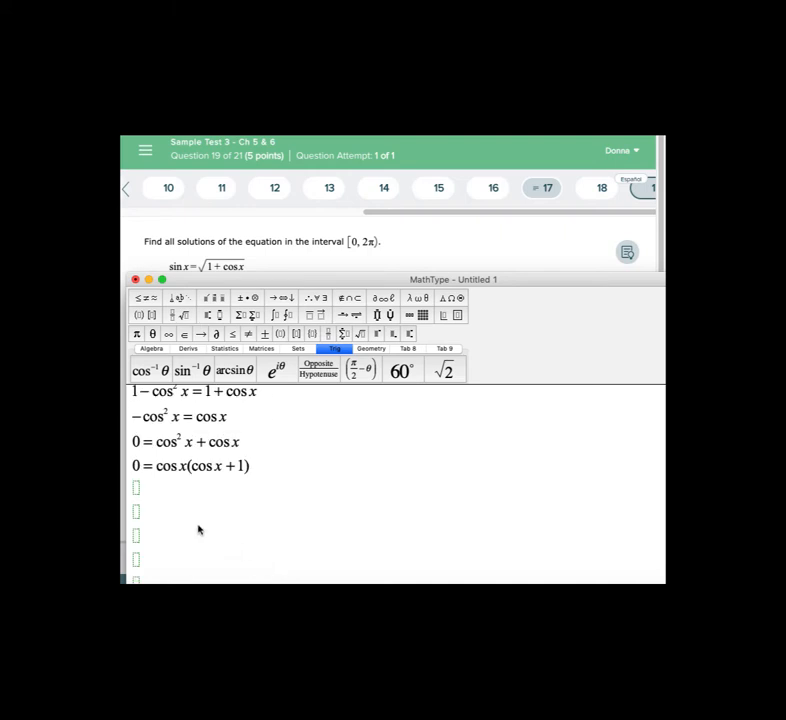
- Write the two cases 1) cos x = 0 and 2) cos x = −1, fixing the typo
type("1)")
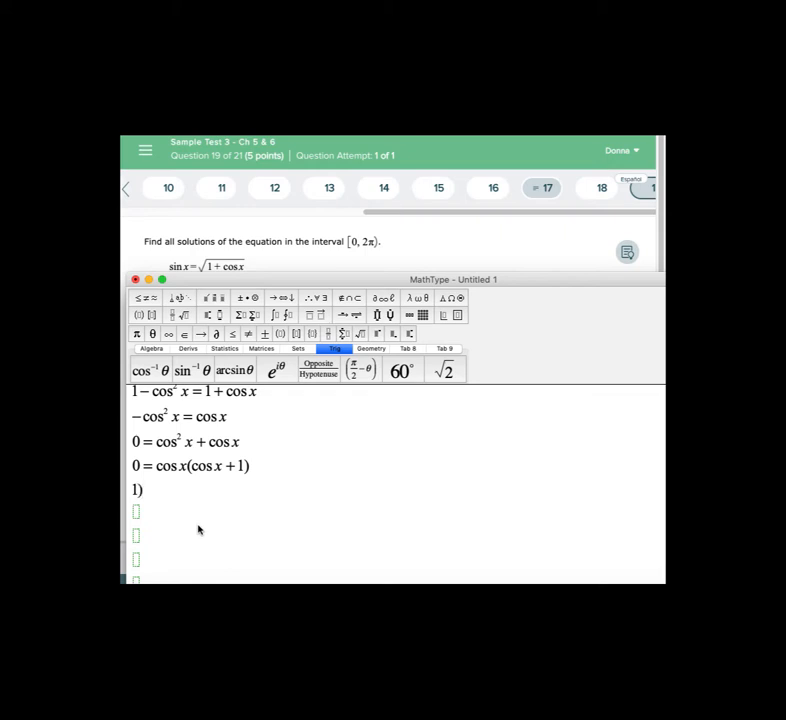
type("cos")
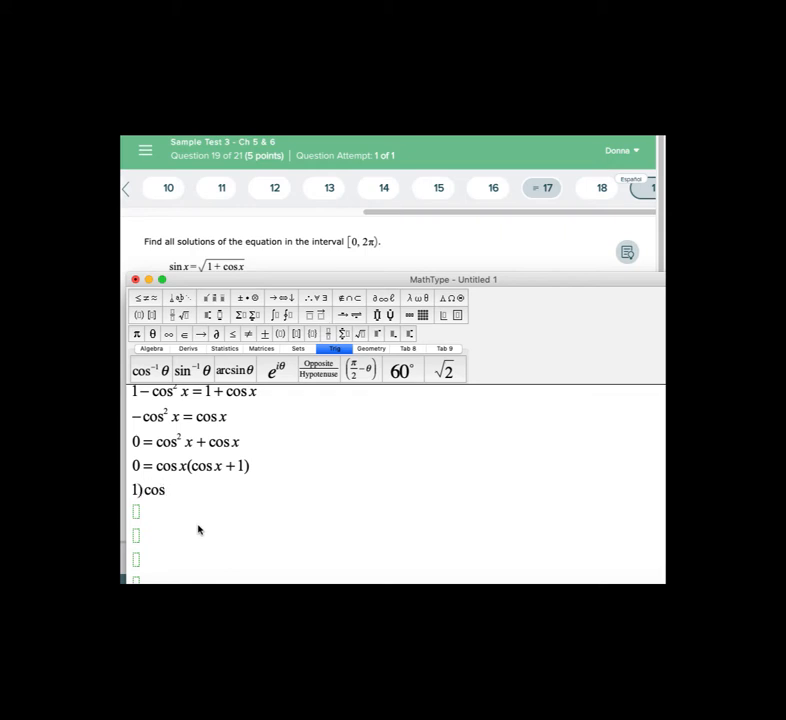
type("x =")
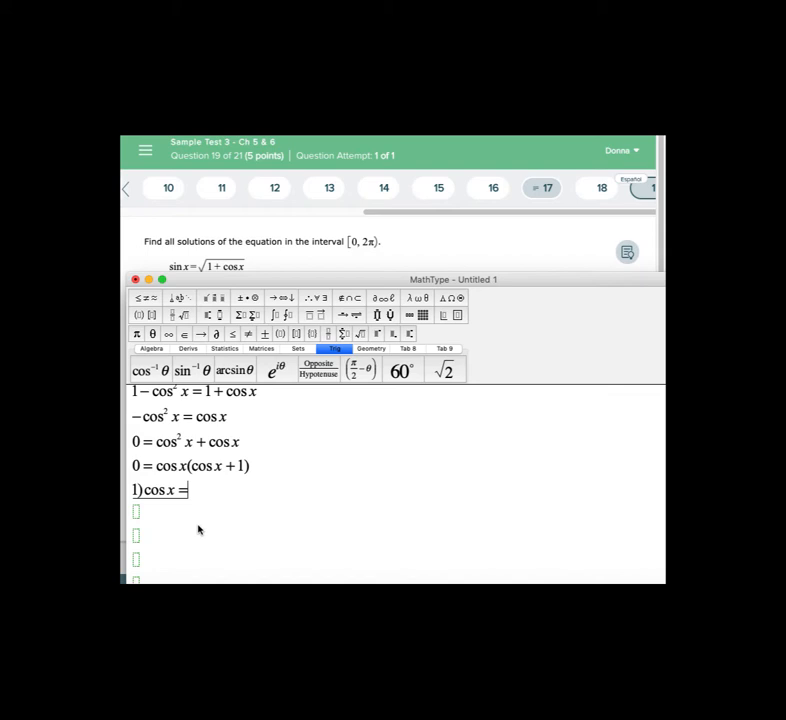
type("0")
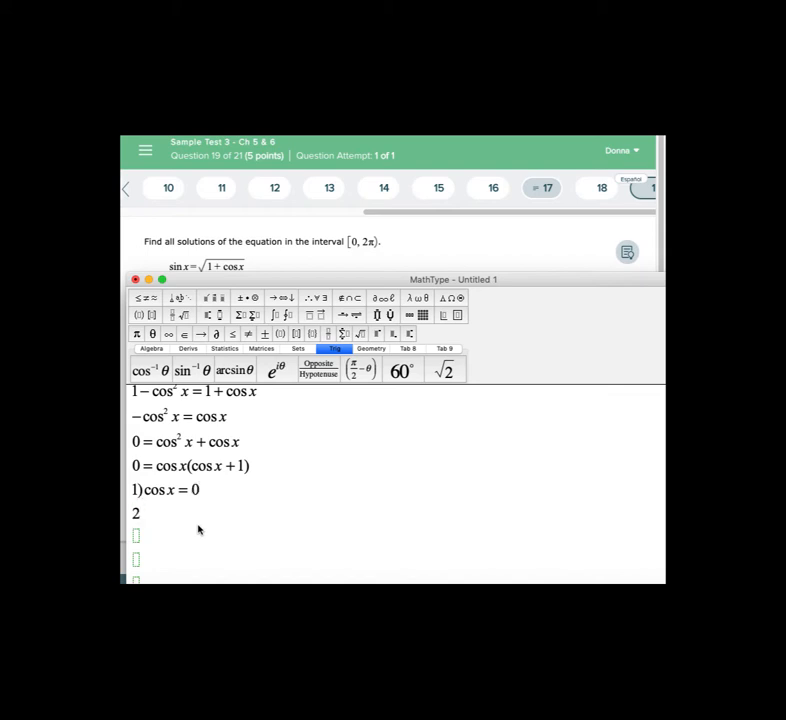
type(")xo")
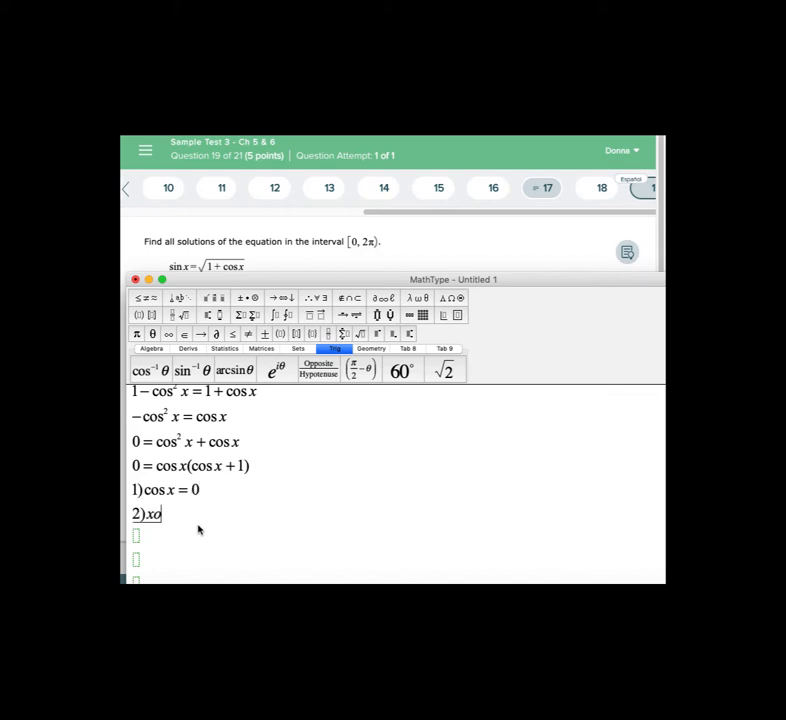
key("Backspace")
type("cos x = −1")
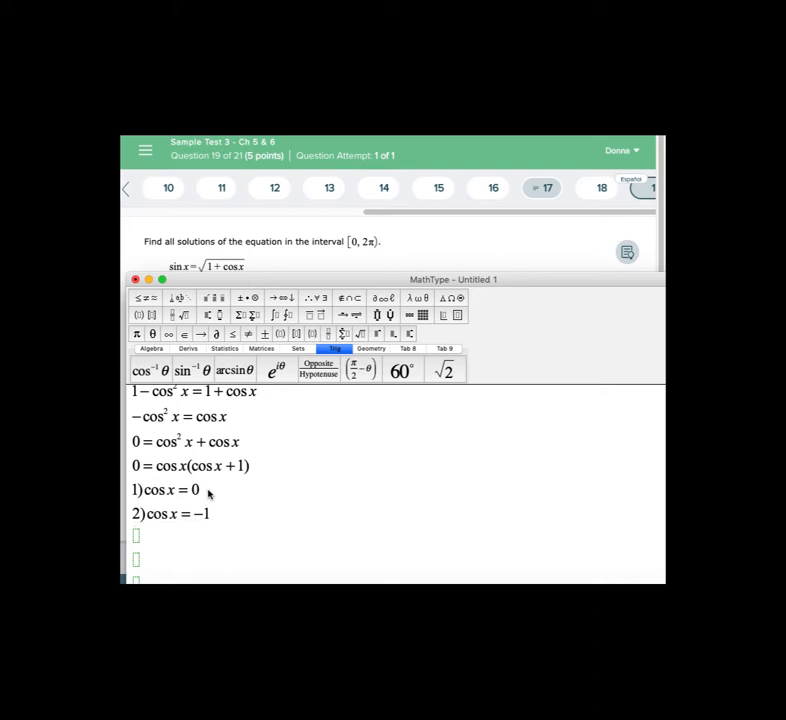
- Extend the first case to read cos x = 0; x = ready for its solution values
left_click(206, 512)
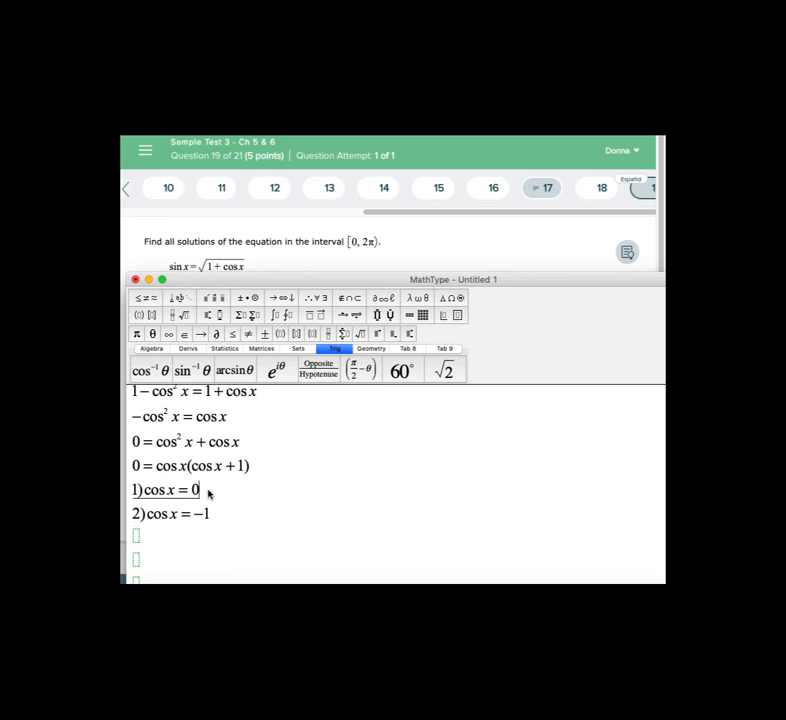
type(";")
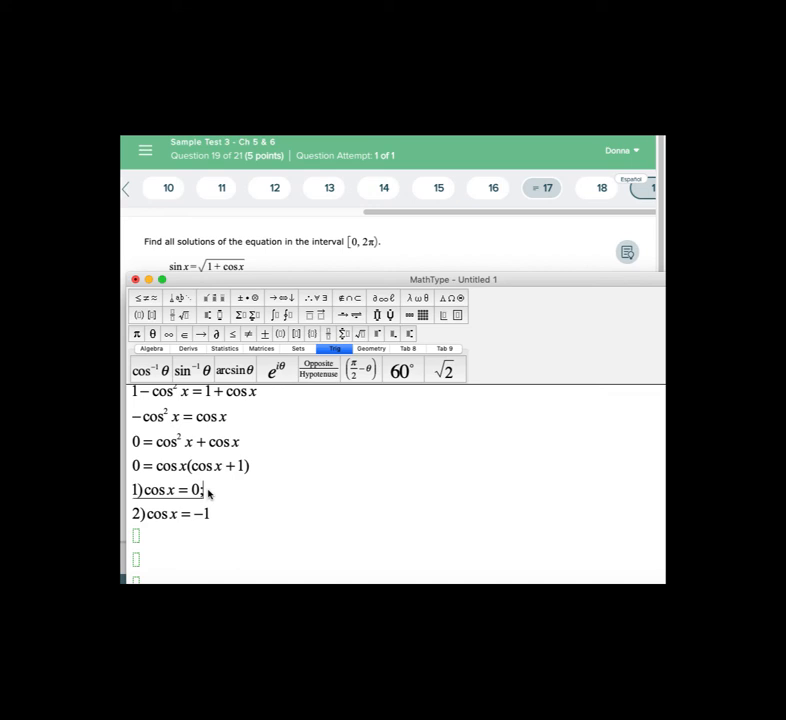
type("; x =")
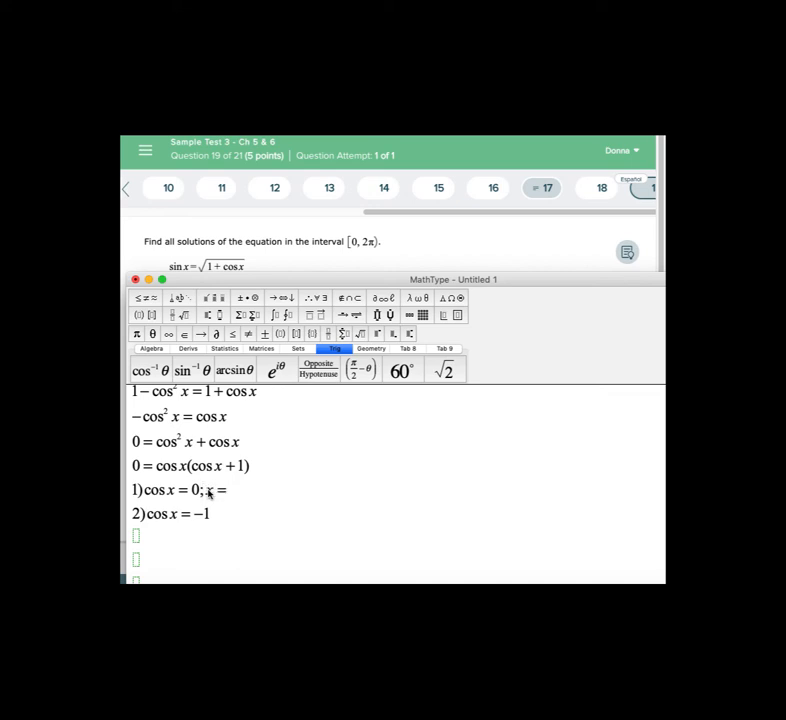